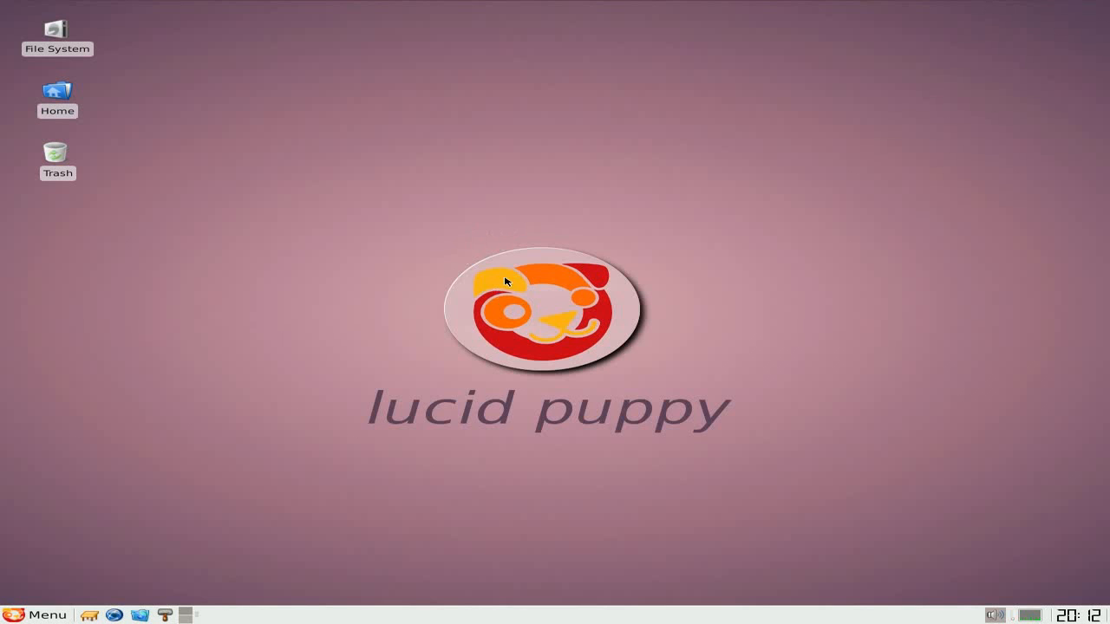
pyautogui.moveTo(206, 102)
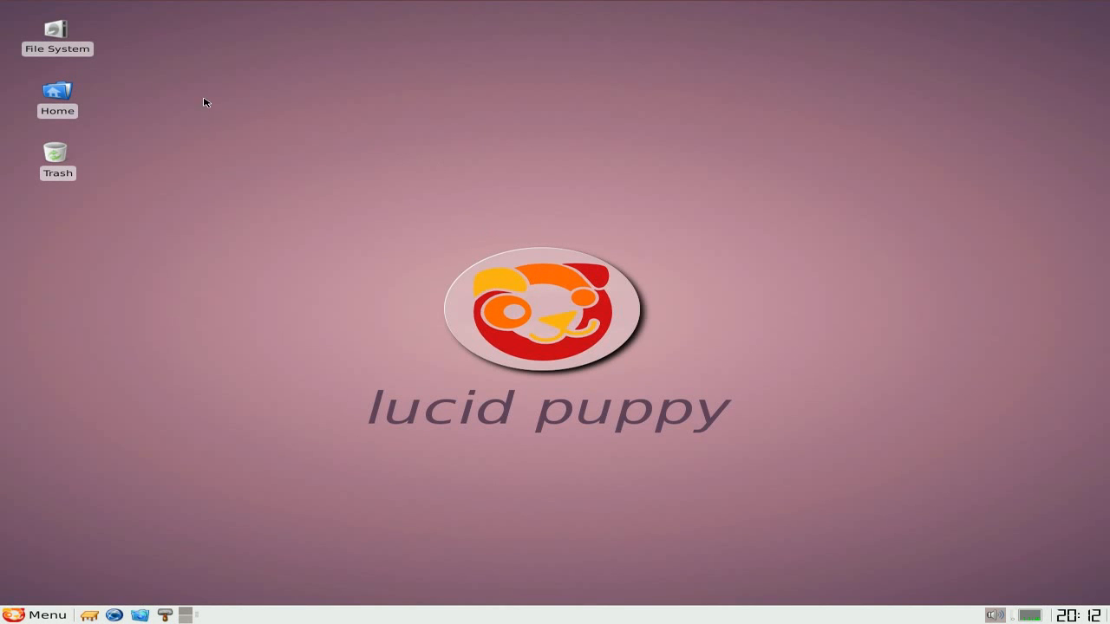
pyautogui.moveTo(57, 90)
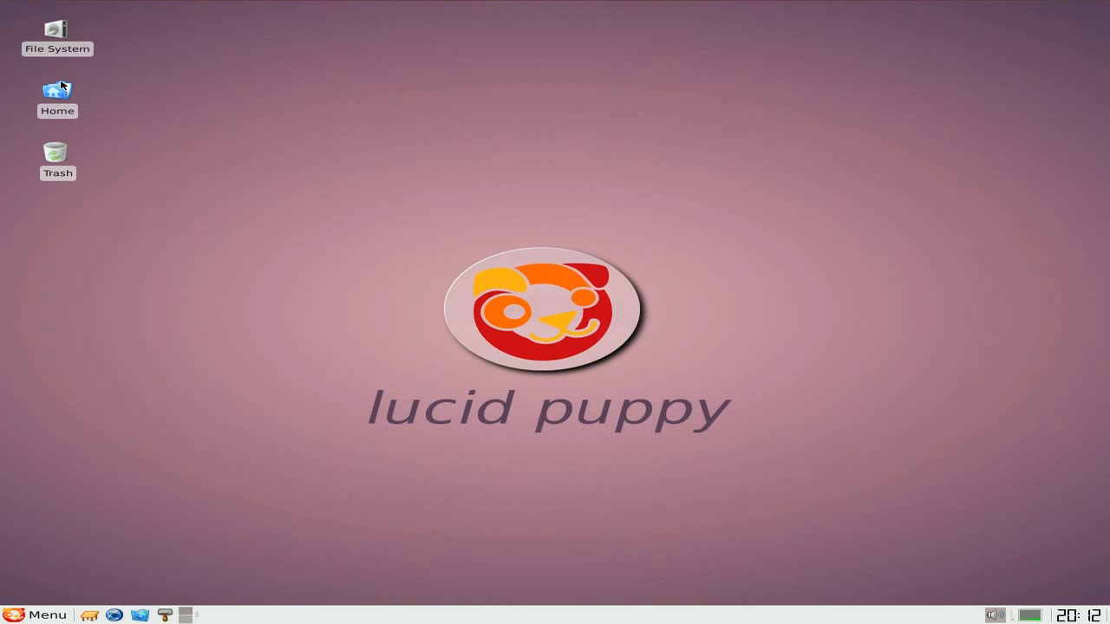
# Open root's home folder from the Home icon and scroll through its hidden folders
pyautogui.doubleClick(56, 91)
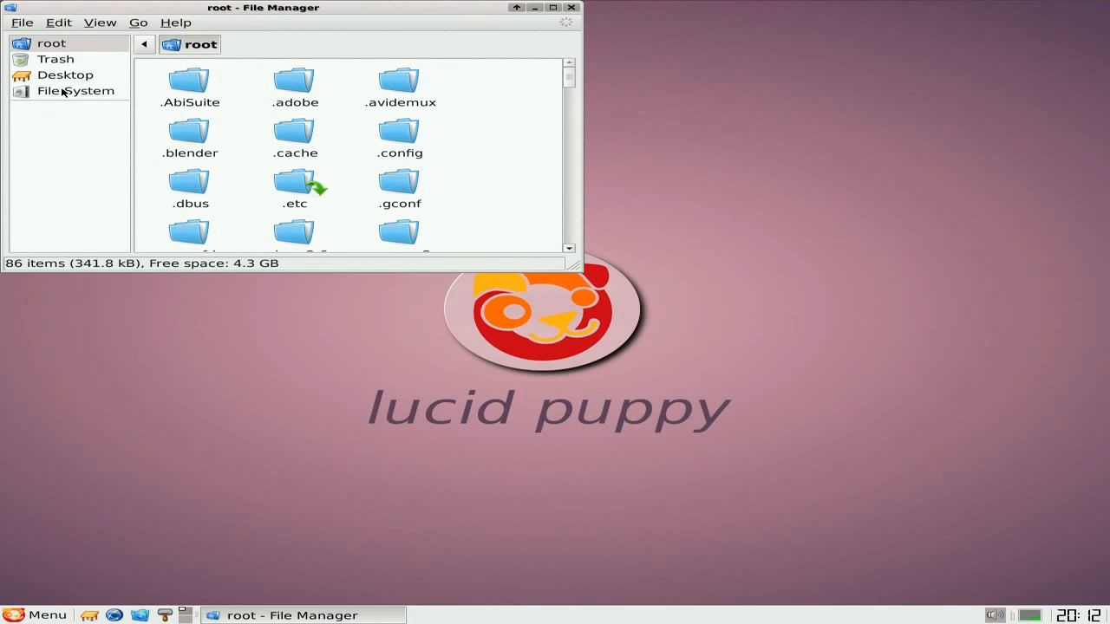
pyautogui.scroll(-3)
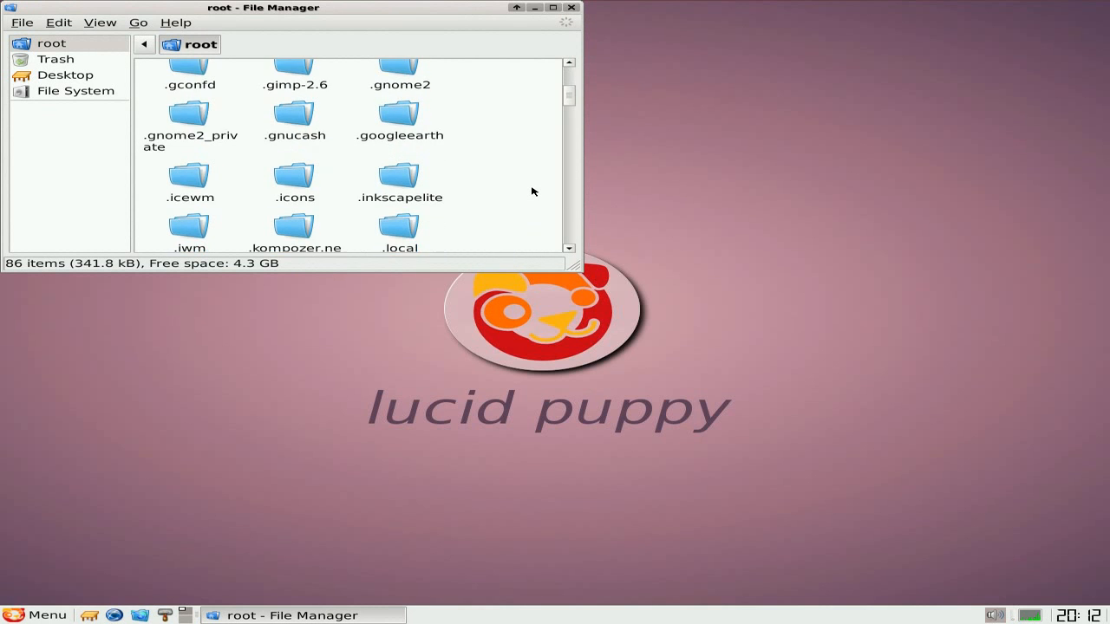
pyautogui.scroll(-3)
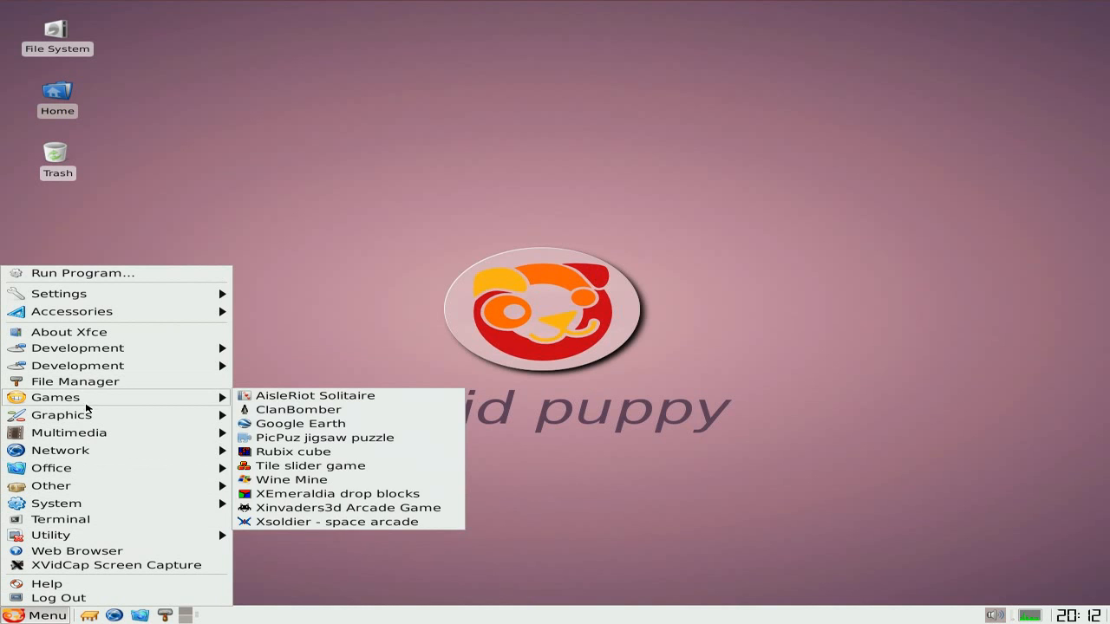
pyautogui.moveTo(86, 433)
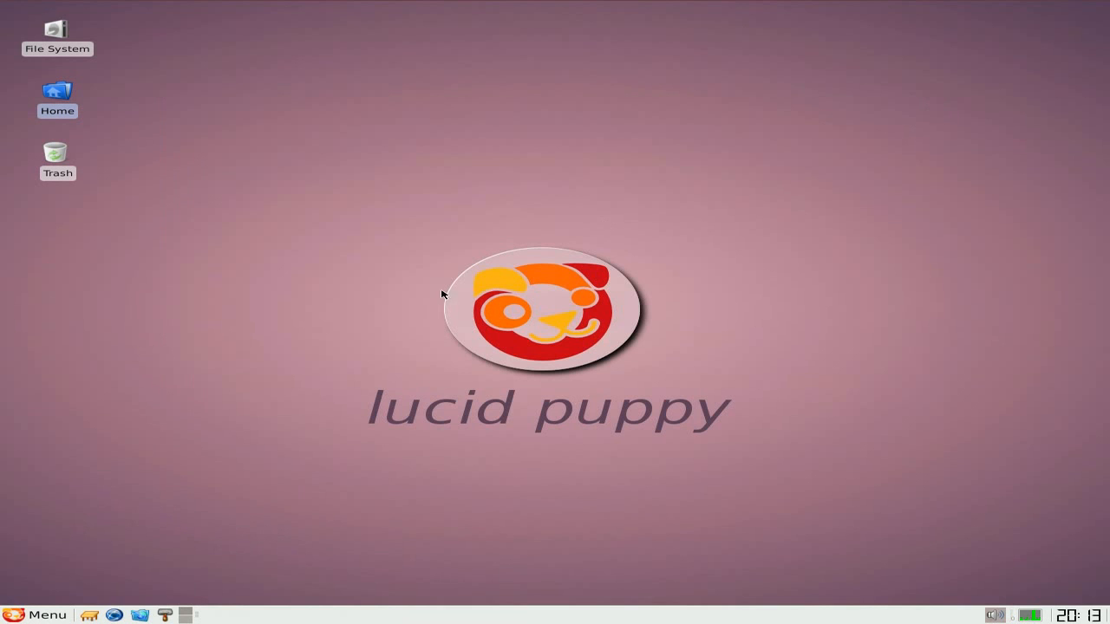
pyautogui.moveTo(48, 612)
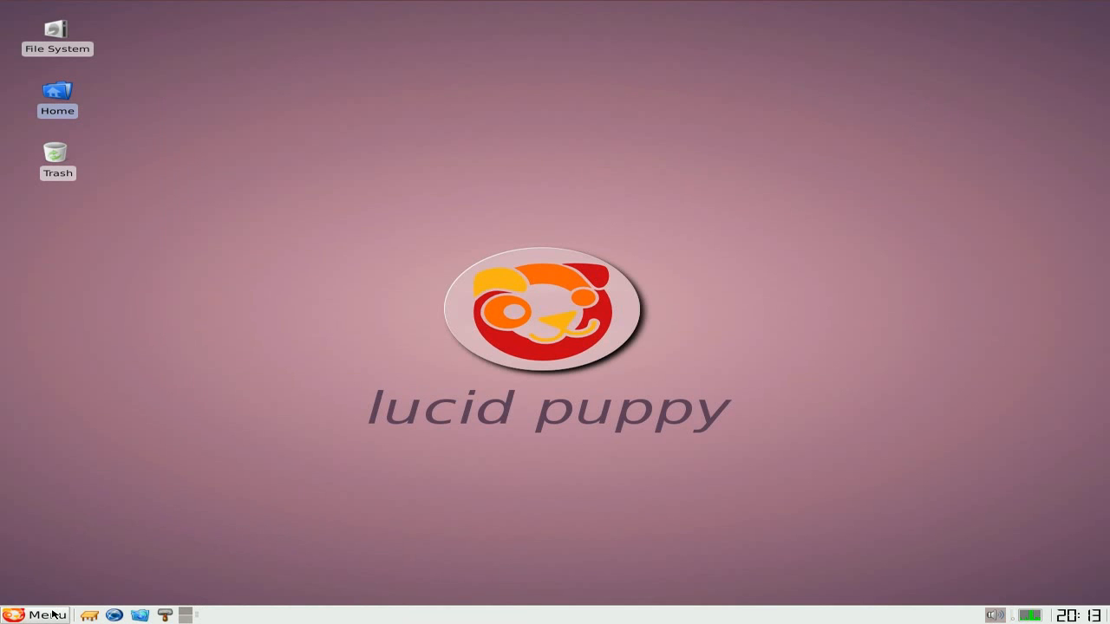
# Launch the Midori web browser from the Network section of the application menu
pyautogui.click(39, 612)
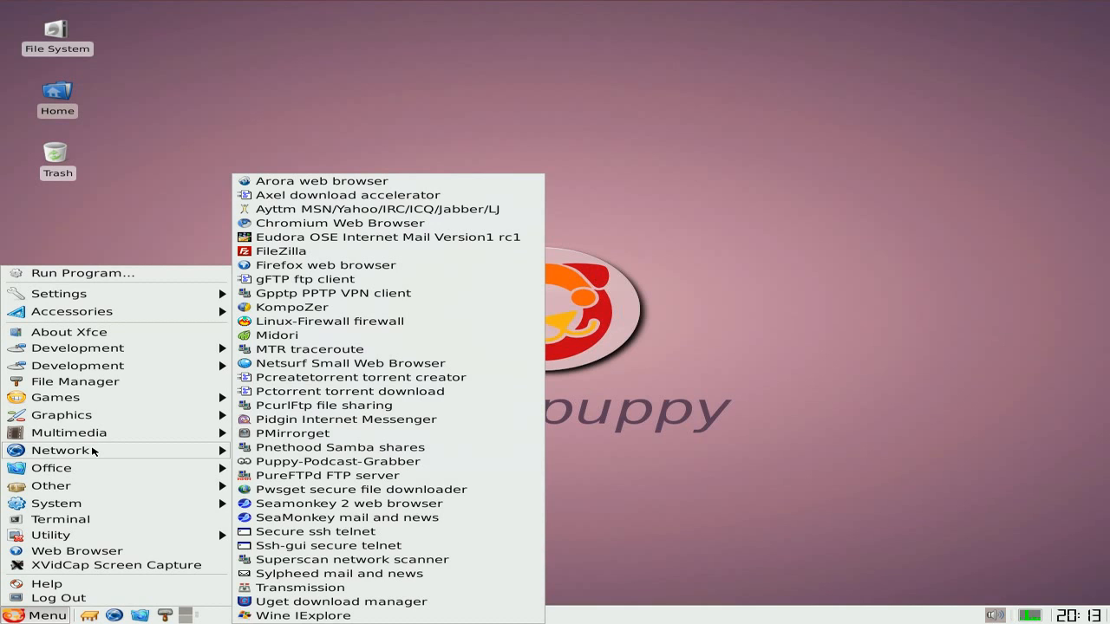
pyautogui.moveTo(328, 335)
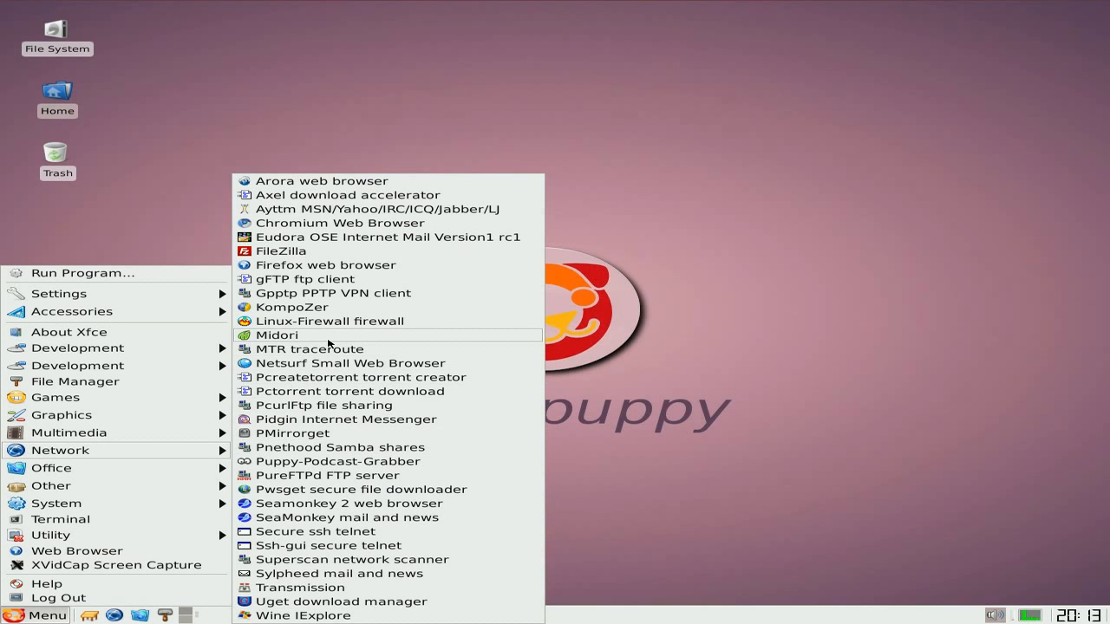
pyautogui.click(276, 335)
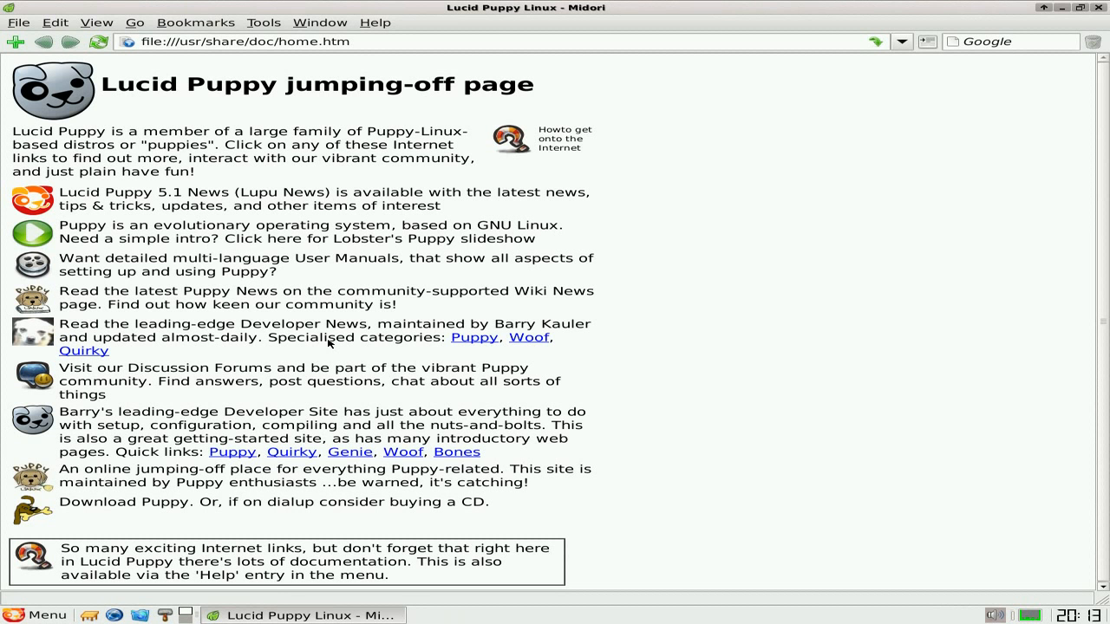
pyautogui.moveTo(61, 206)
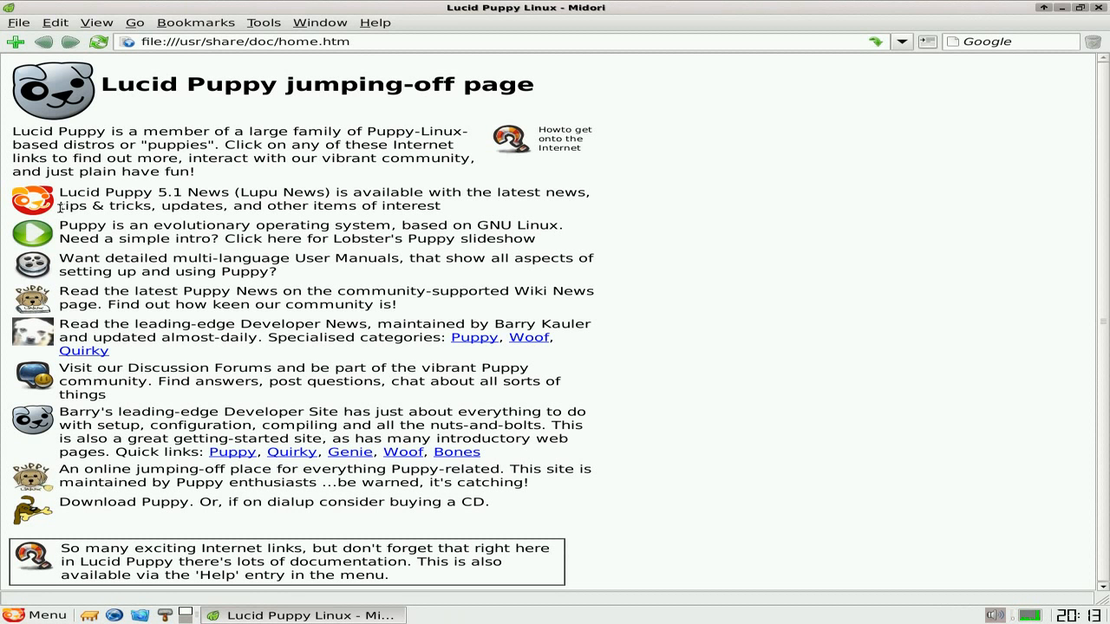
# Read the Lucid Puppy 5.1 News page in Midori, then close the browser
pyautogui.click(31, 203)
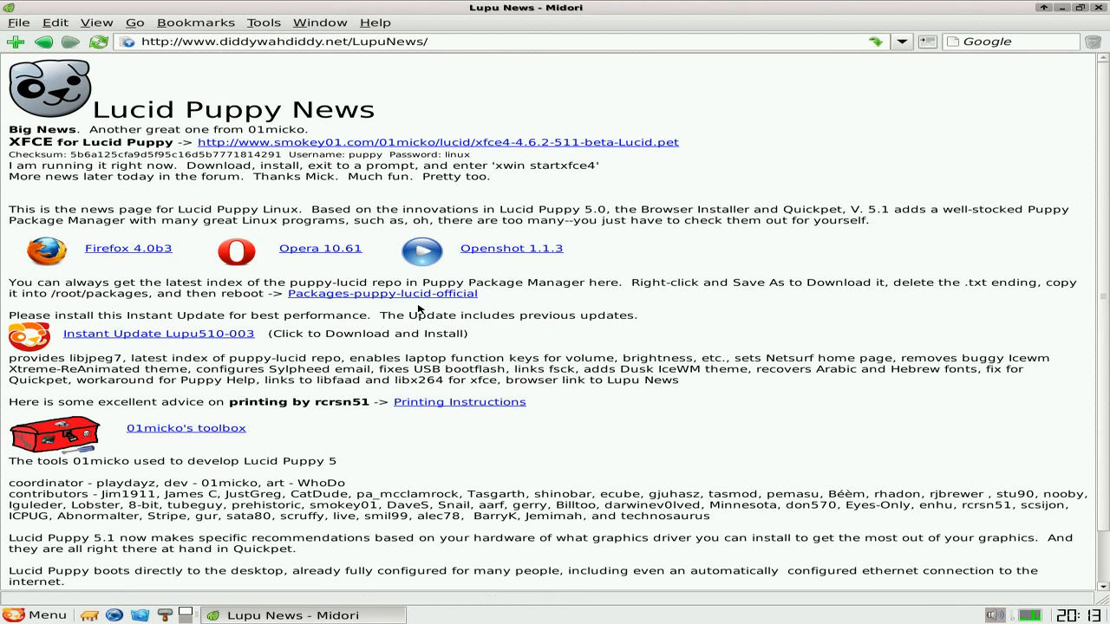
pyautogui.moveTo(439, 259)
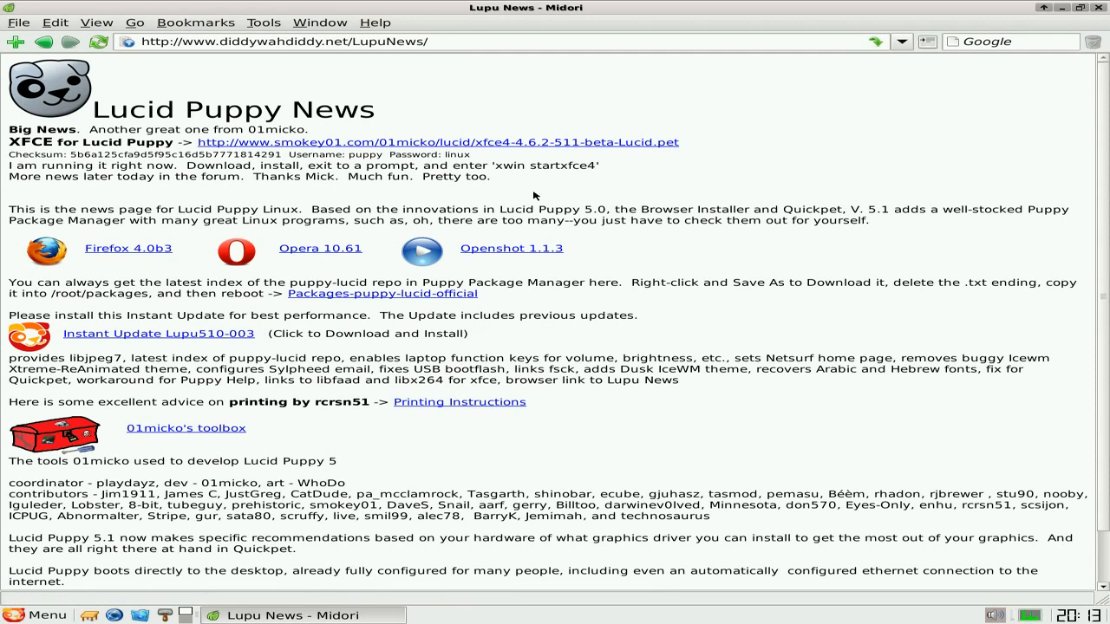
pyautogui.moveTo(557, 184)
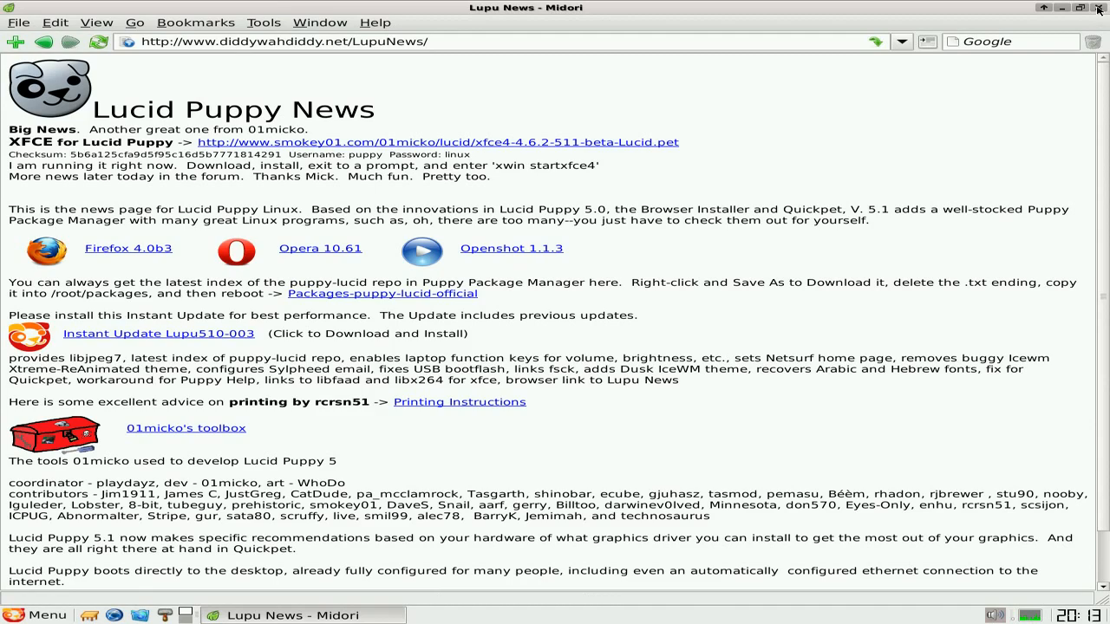
pyautogui.click(1097, 9)
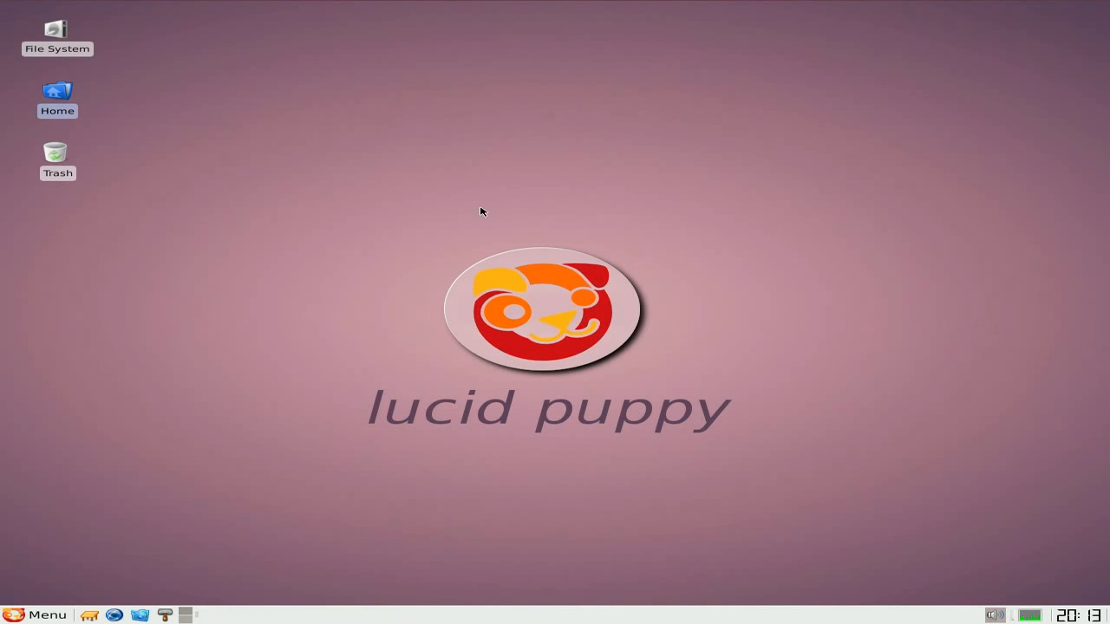
pyautogui.click(38, 609)
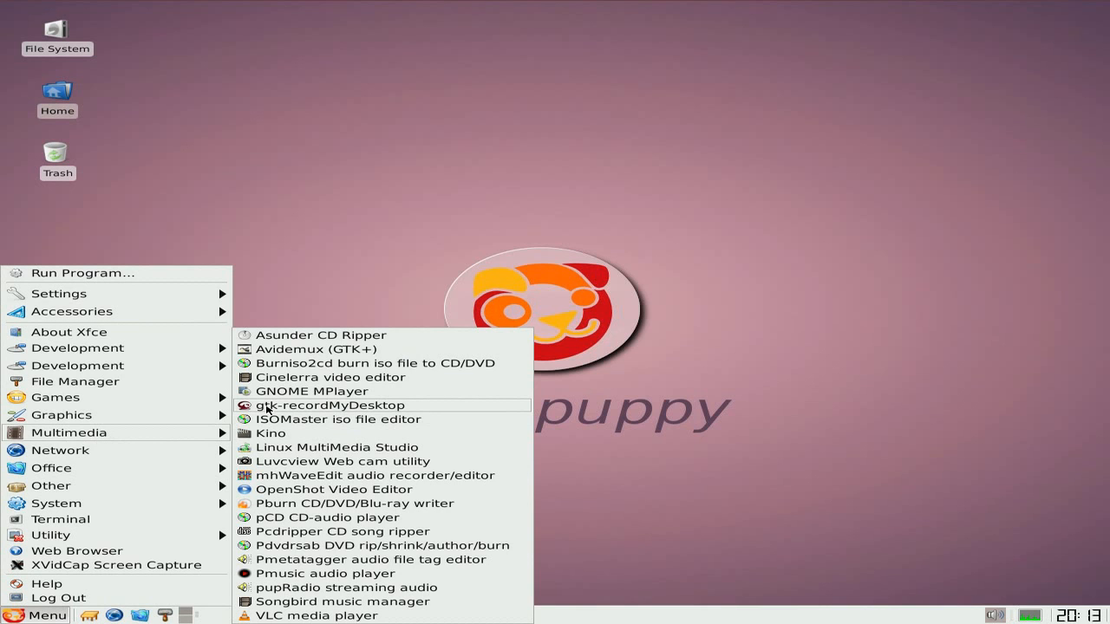
pyautogui.moveTo(311, 391)
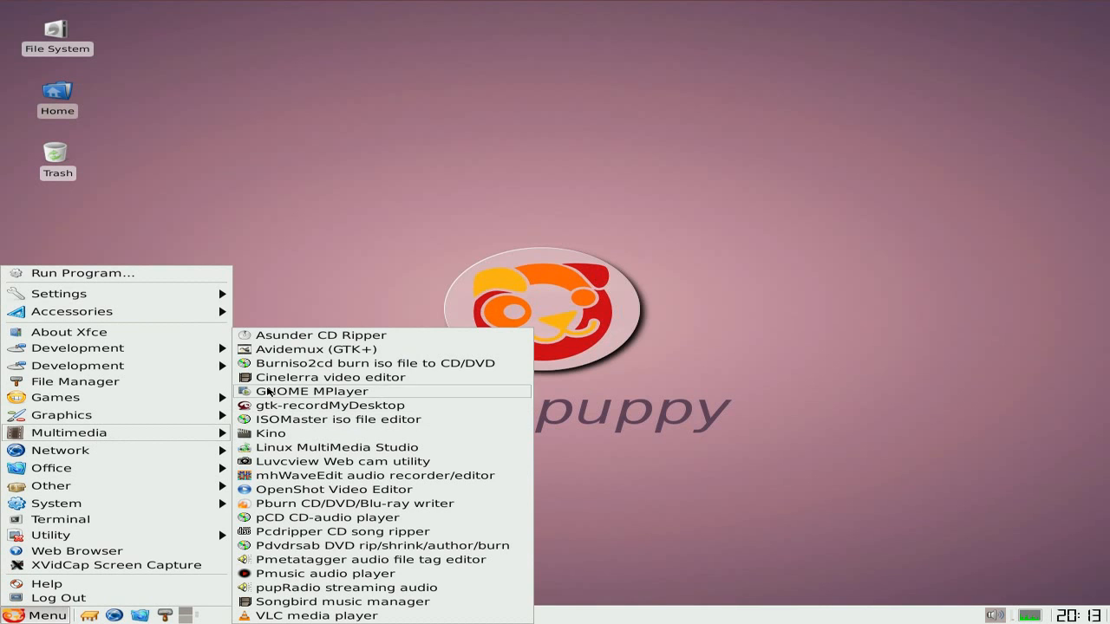
pyautogui.moveTo(109, 467)
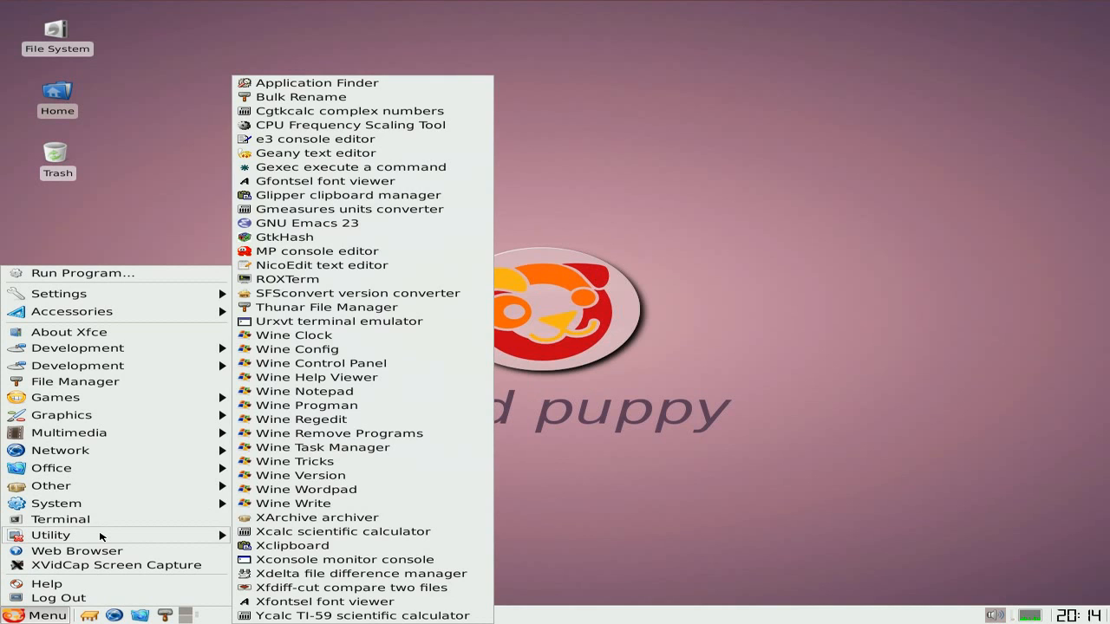
pyautogui.moveTo(106, 562)
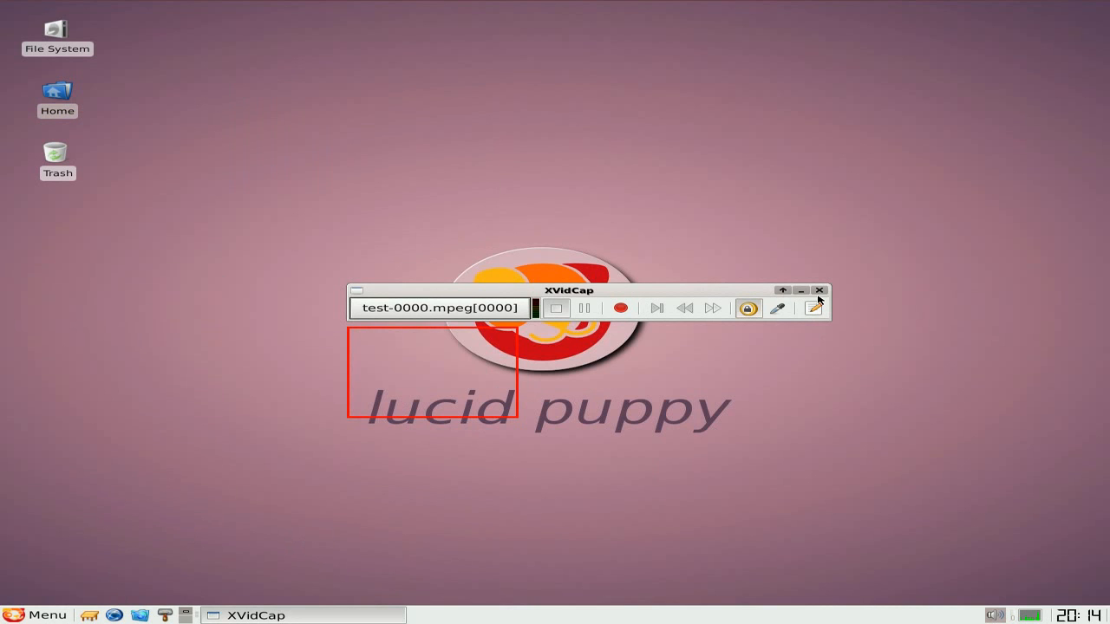
pyautogui.click(818, 290)
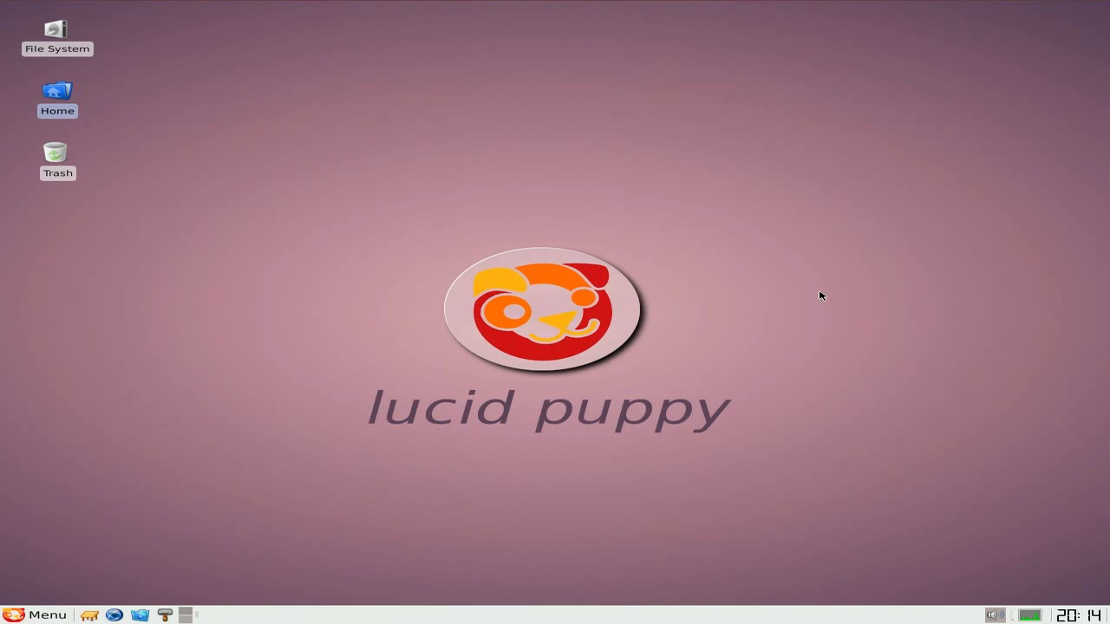
pyautogui.moveTo(347, 296)
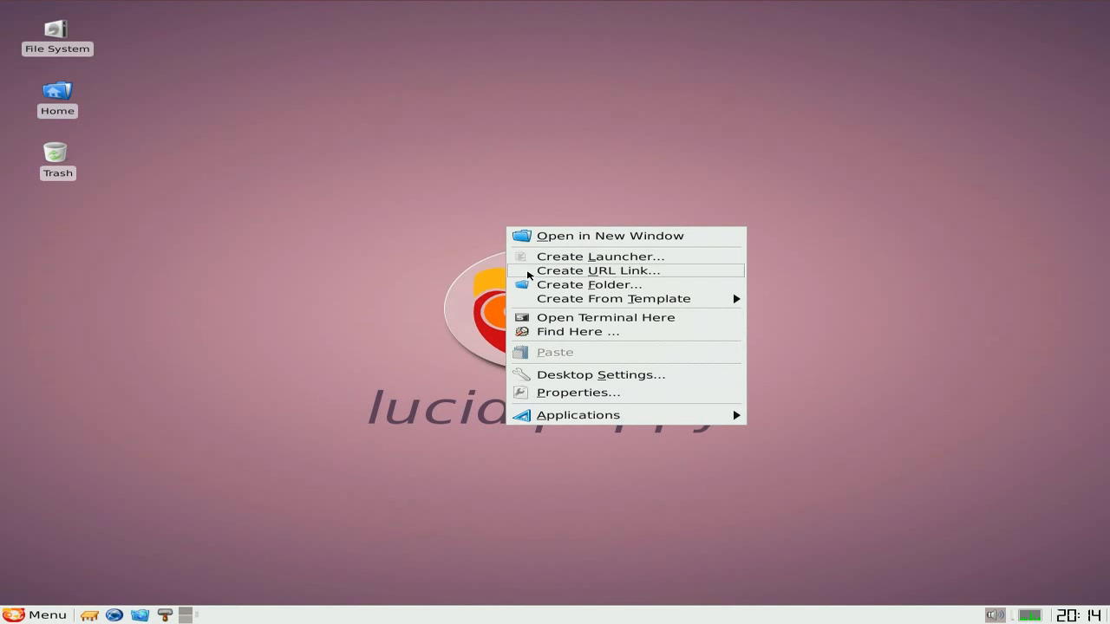
# Set lucid_orion-1280x800.jpg as the desktop wallpaper in Desktop Settings and close the window
pyautogui.click(591, 374)
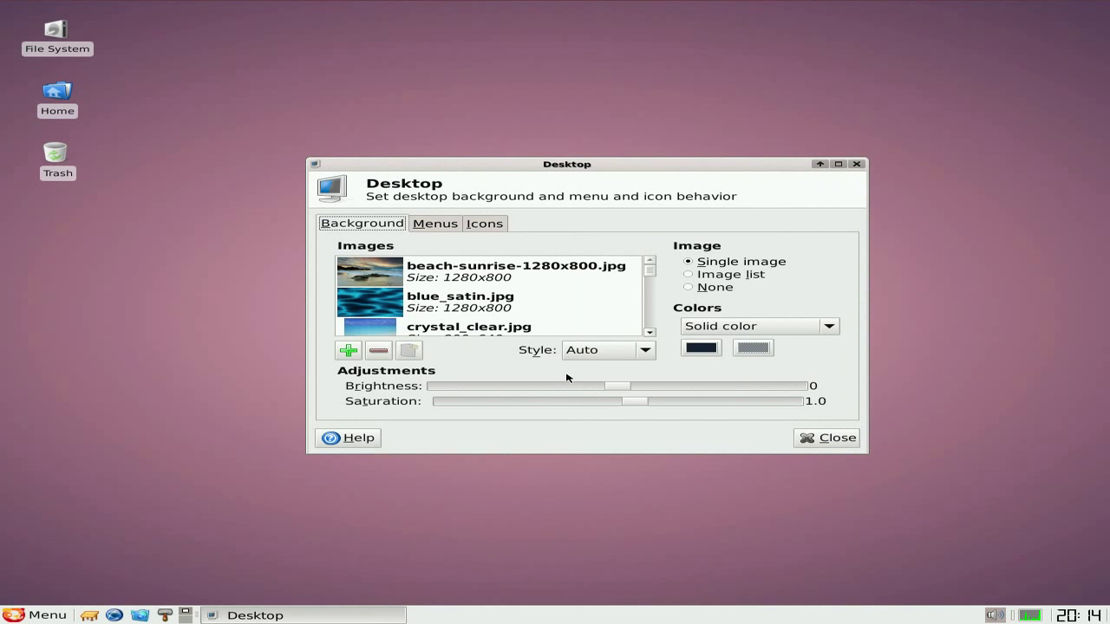
pyautogui.scroll(-3)
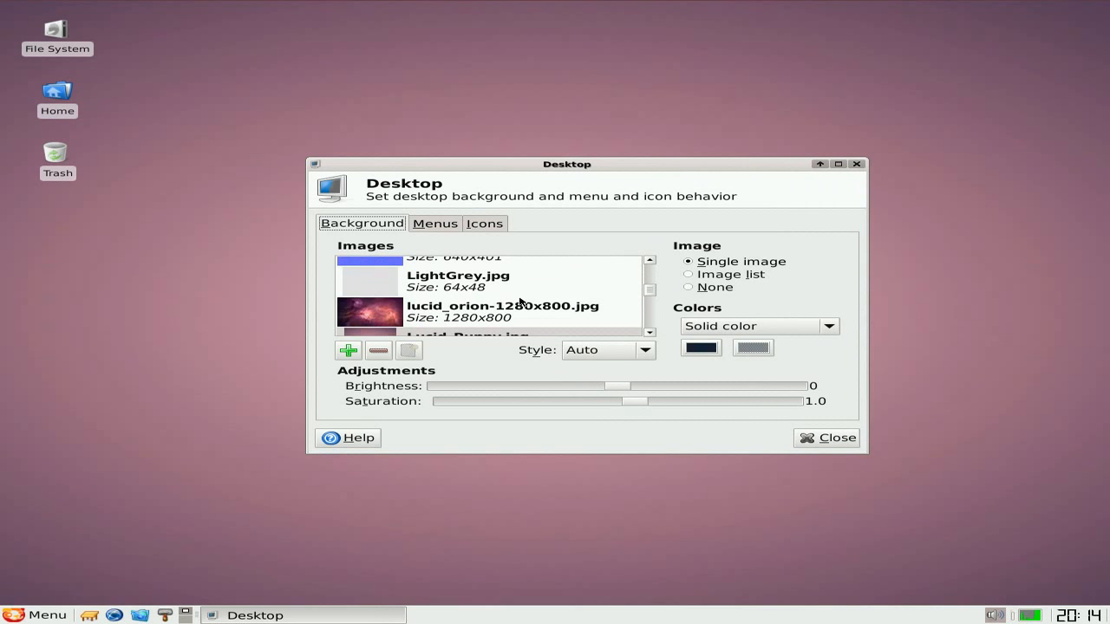
pyautogui.click(521, 311)
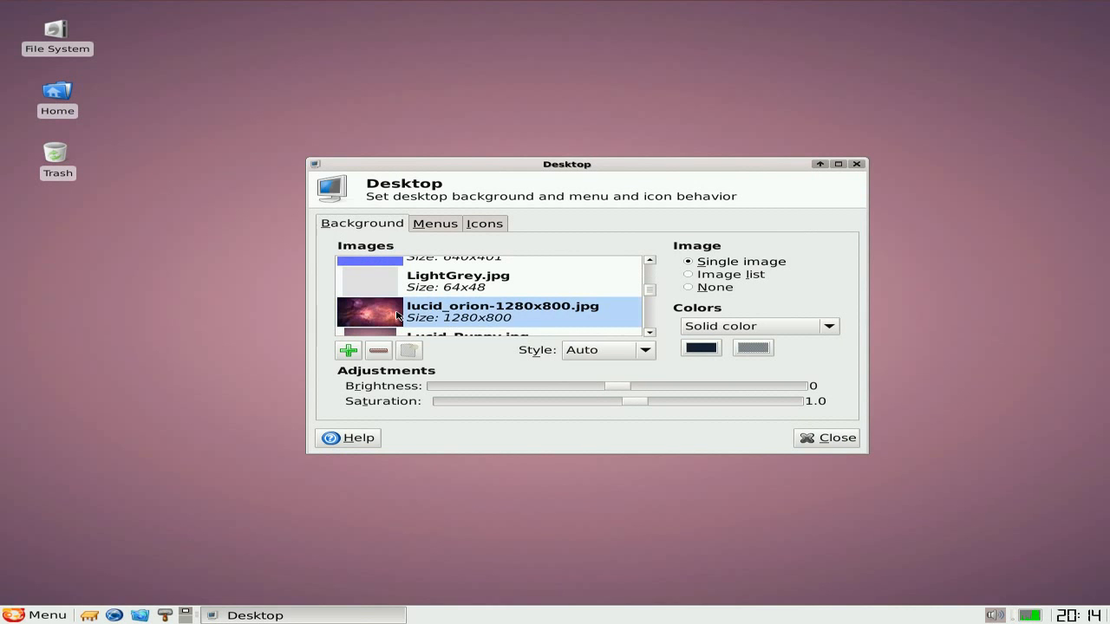
pyautogui.click(503, 310)
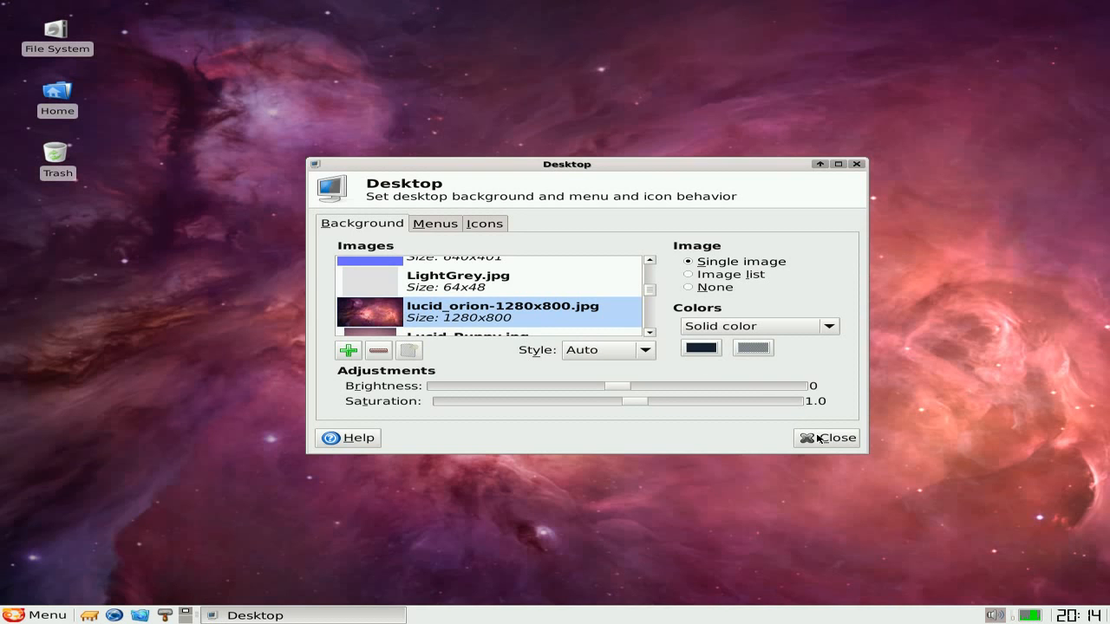
pyautogui.click(831, 438)
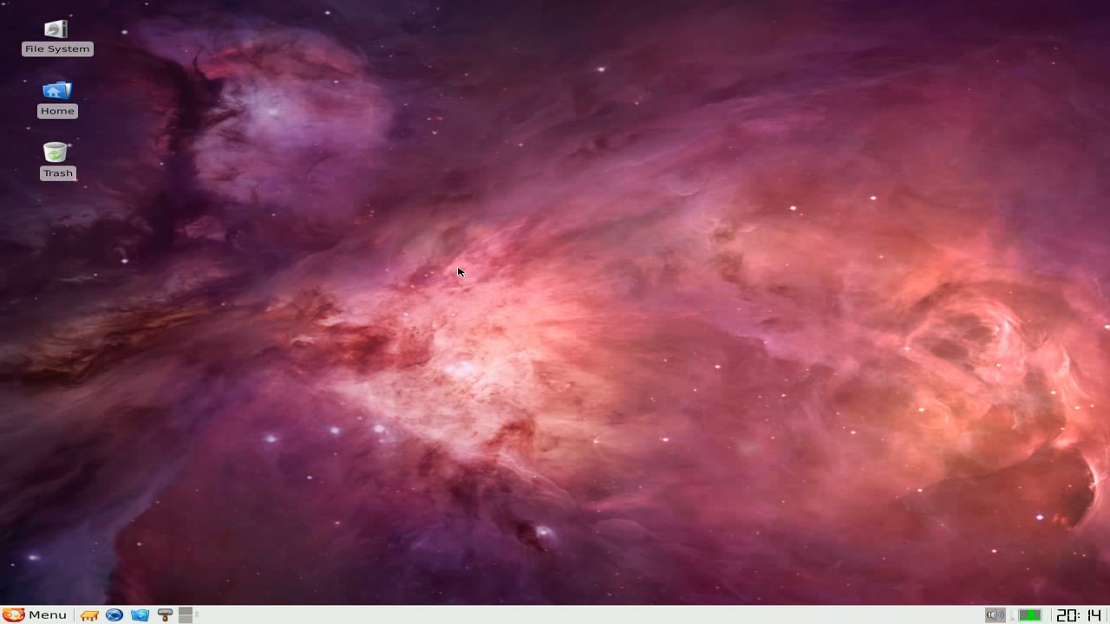
pyautogui.moveTo(487, 304)
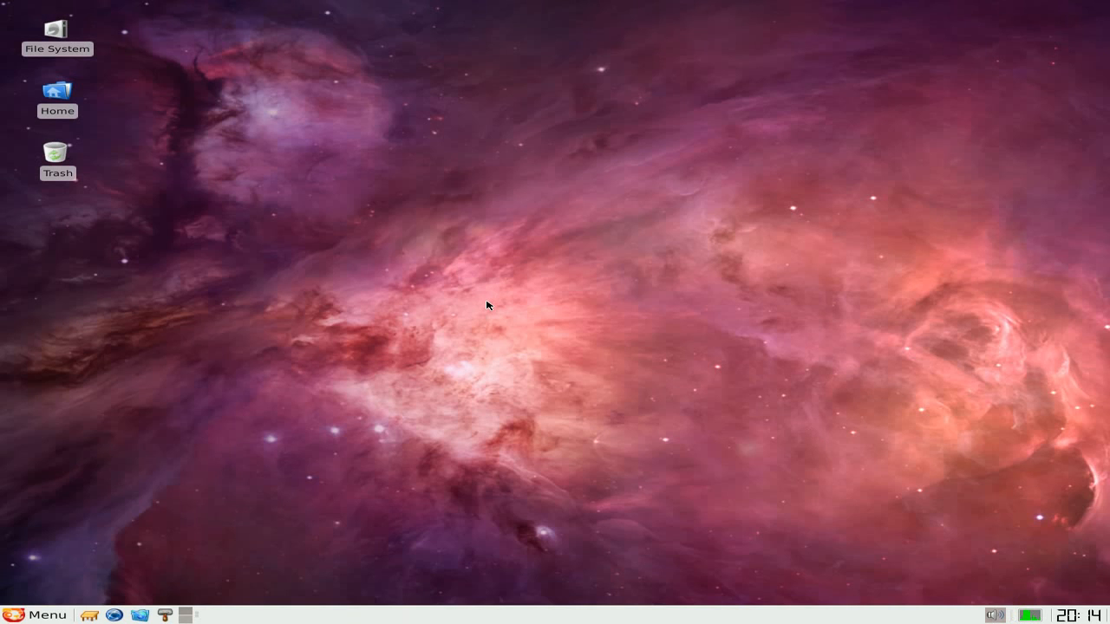
pyautogui.moveTo(577, 309)
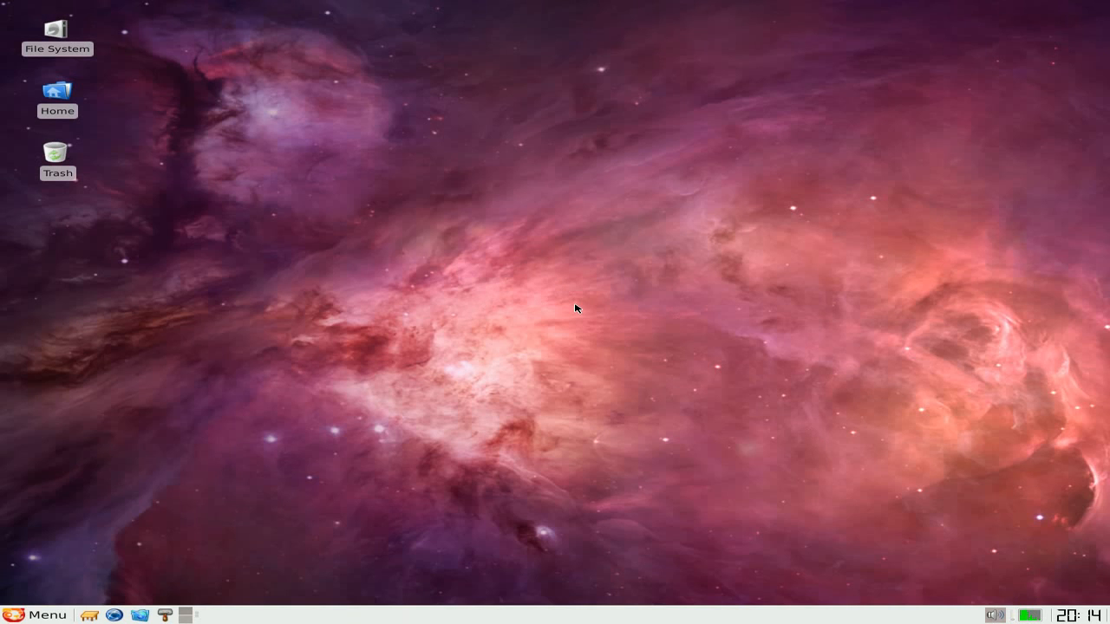